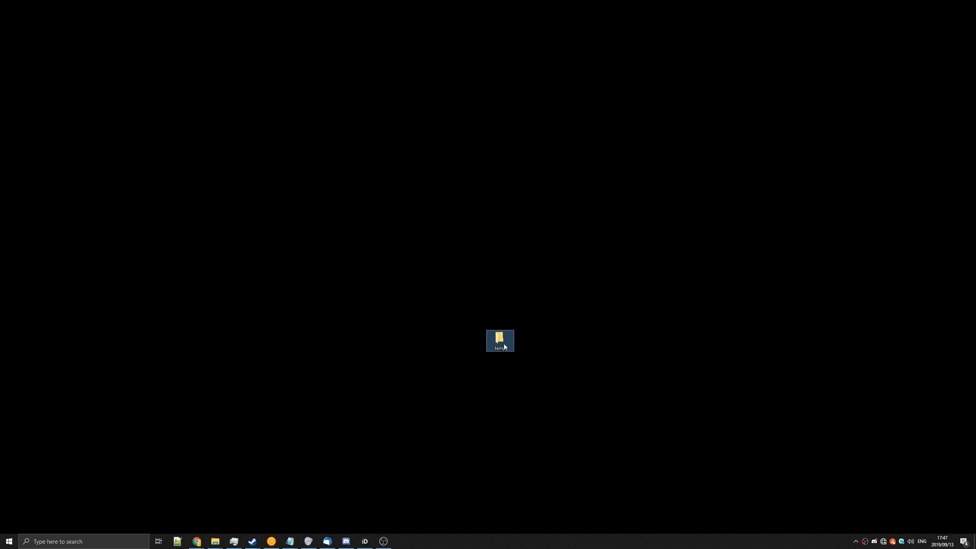
In the desktop temp folder, rename a new text document to disable.bat, accepting the extension change.
double_click(499, 341)
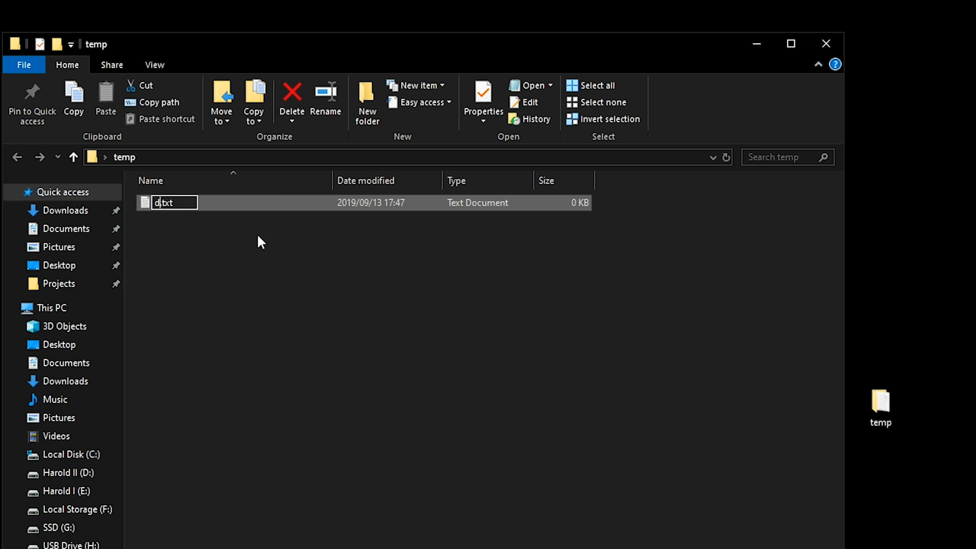
type("isable.bat")
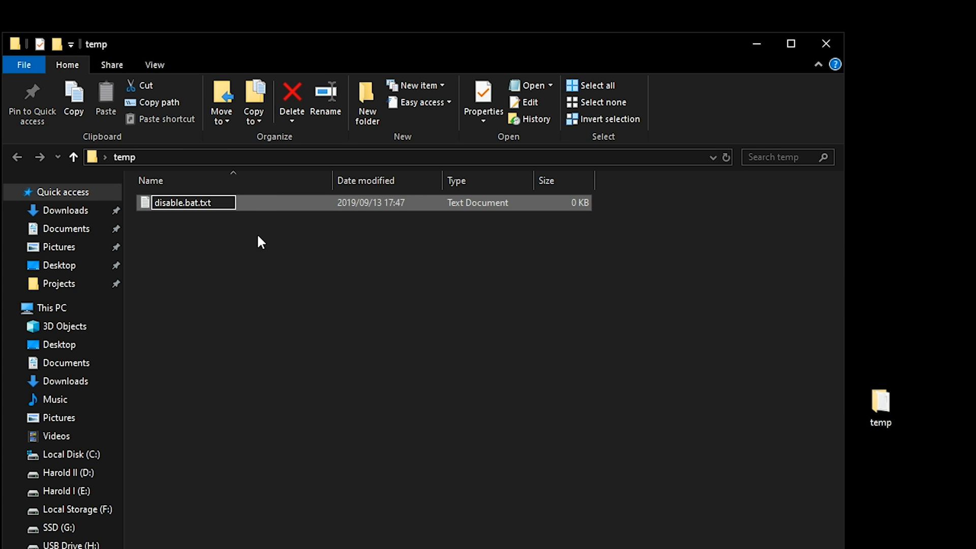
key("Enter")
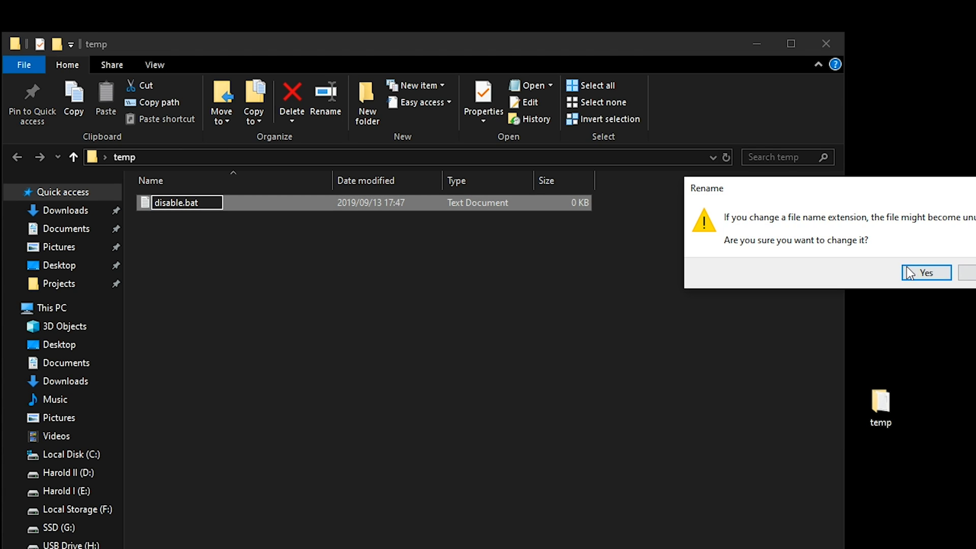
left_click(925, 272)
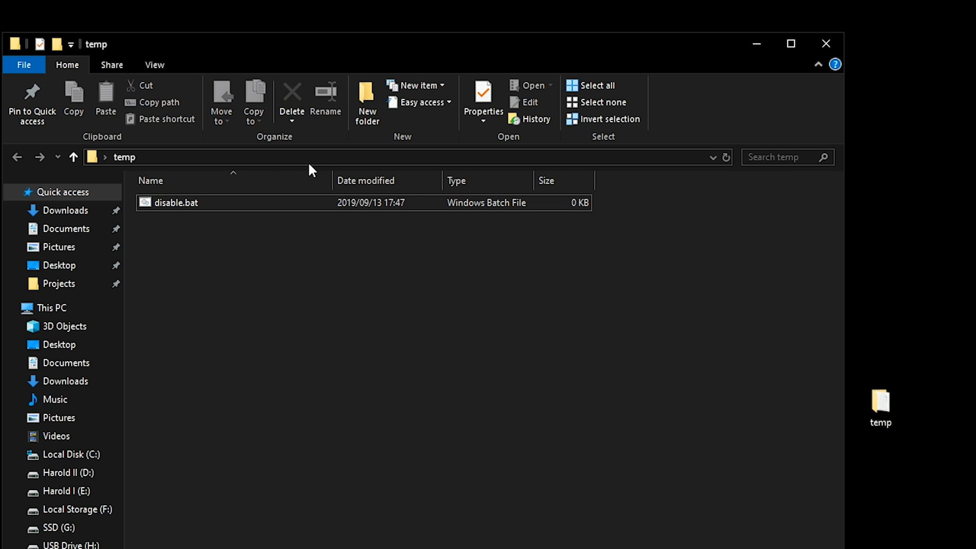
left_click(154, 64)
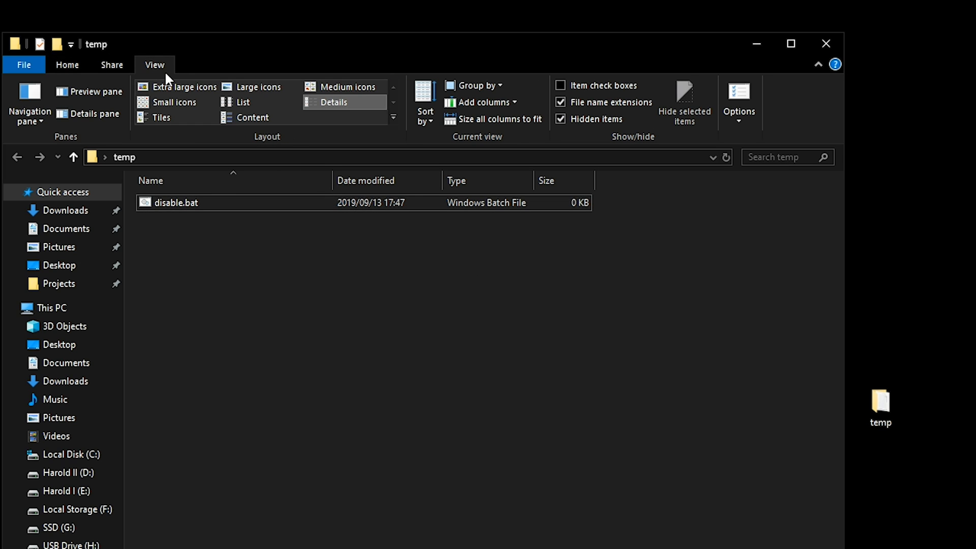
mouse_move(612, 102)
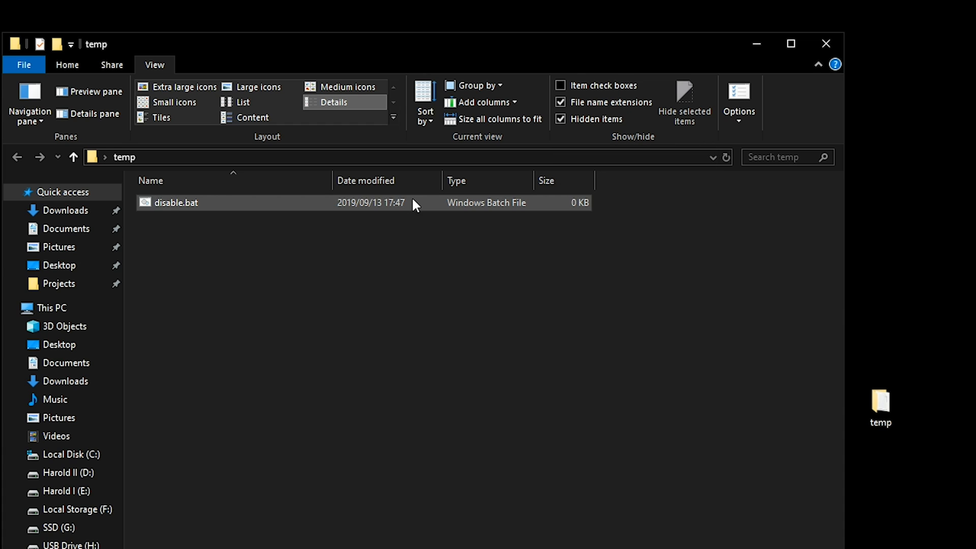
Edit disable.bat in Notepad and view Premiere Pro CC 2019's Plug-Ins\Common folder after checking Bulky_plugins.
right_click(180, 202)
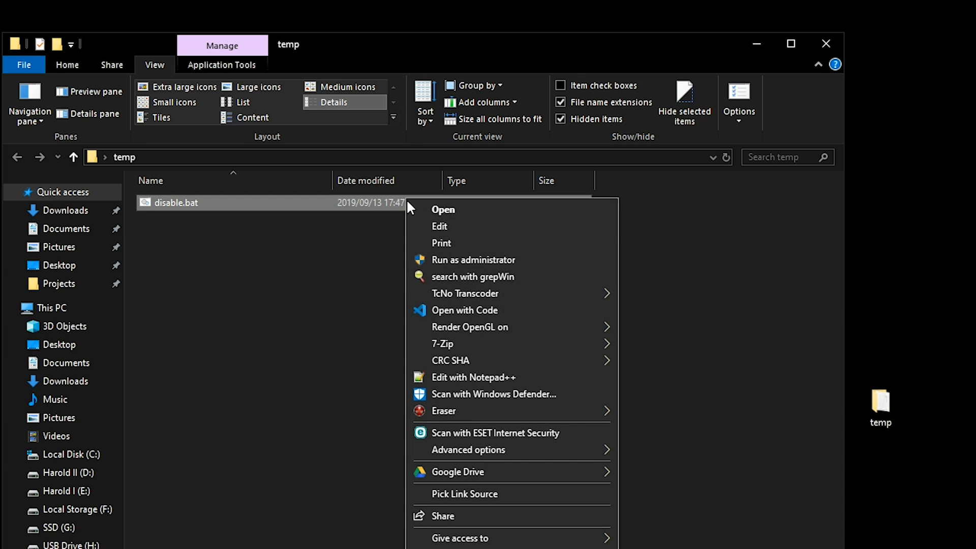
left_click(439, 225)
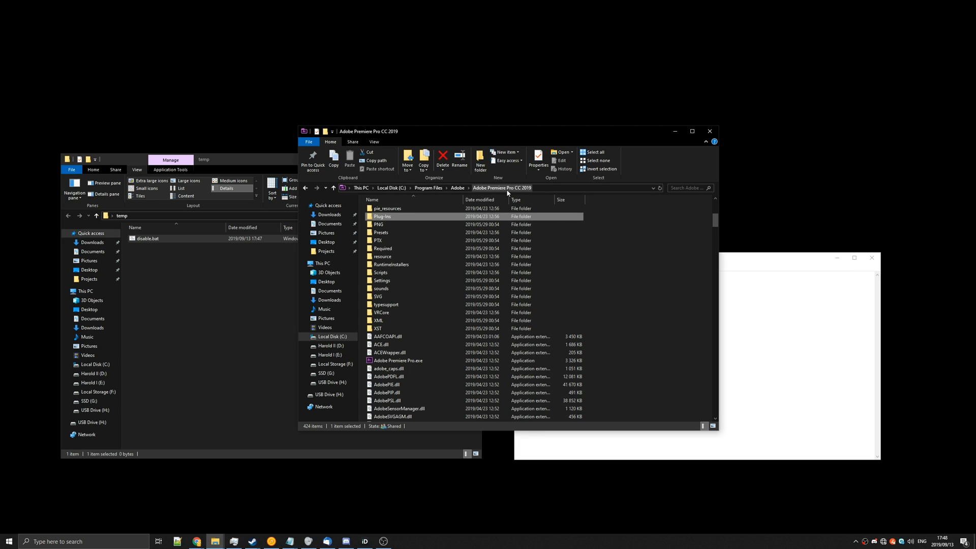
mouse_move(410, 222)
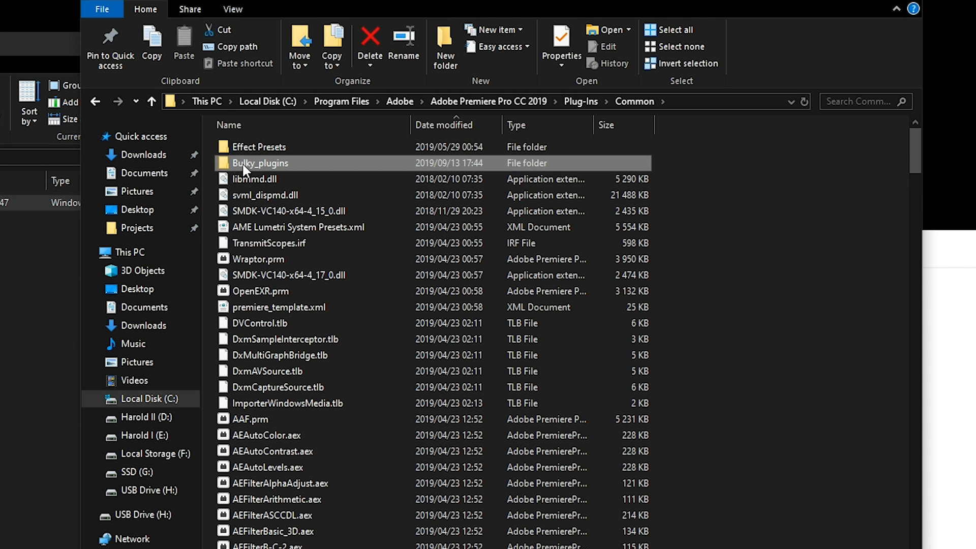
double_click(258, 163)
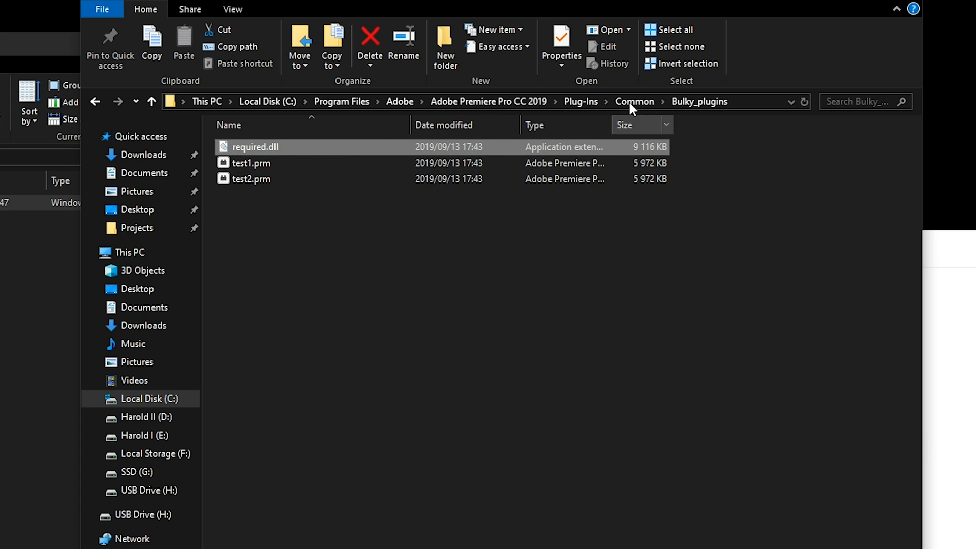
left_click(635, 101)
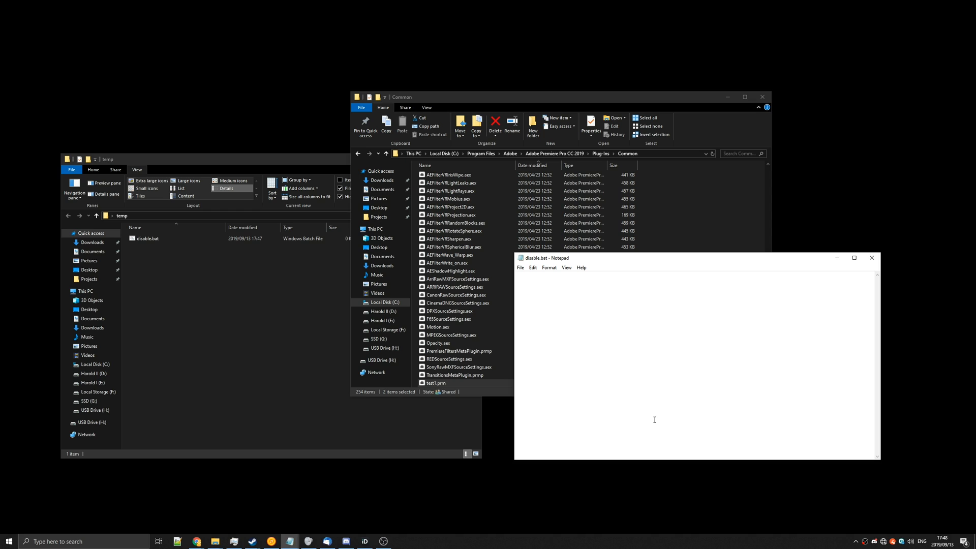
Write quoted move commands sending Bulky_plugins and test1.prm from Common to the temp folder.
type("move")
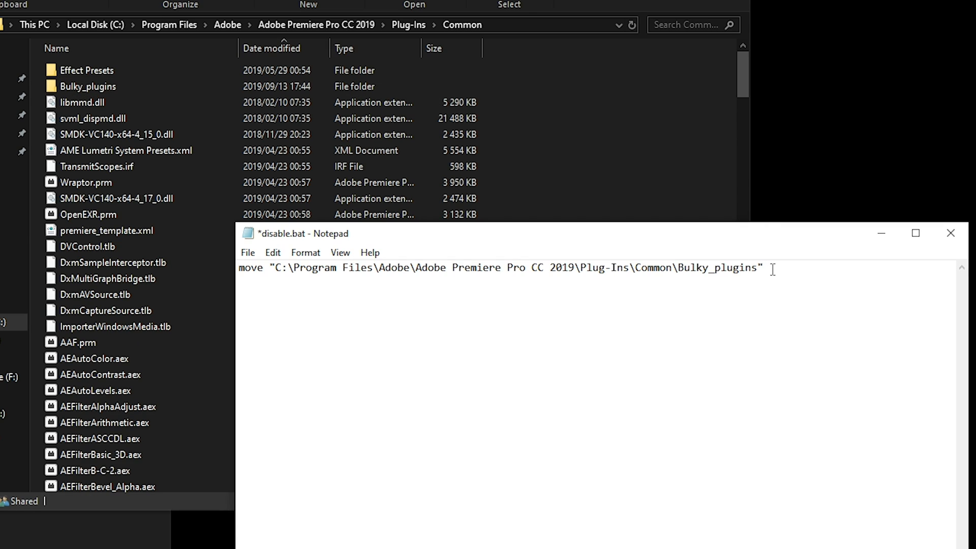
type("\"\"")
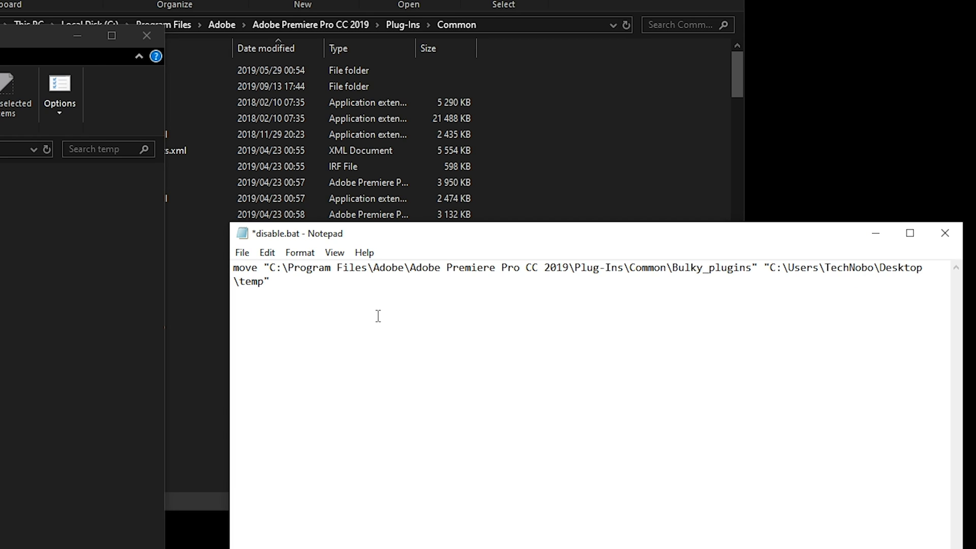
type("\\")
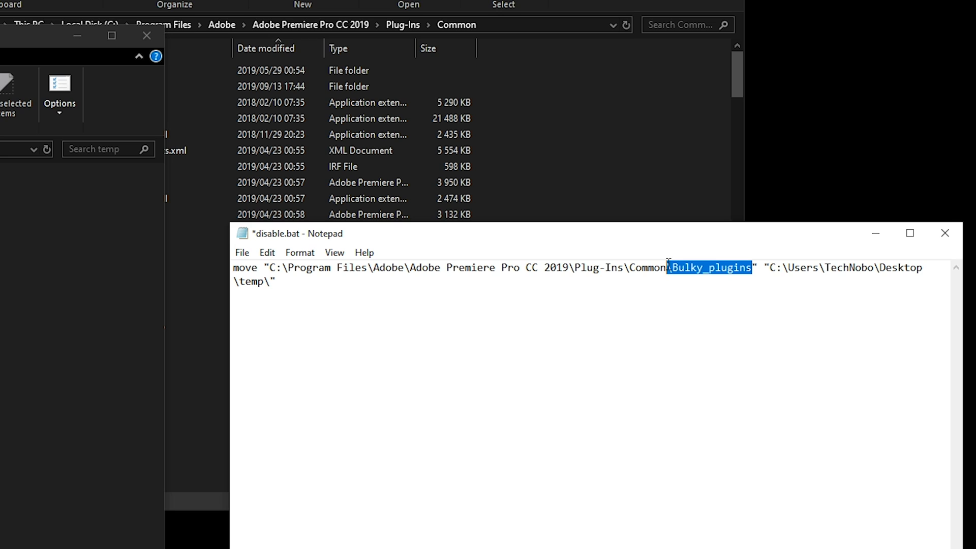
type("Bulky_plugins")
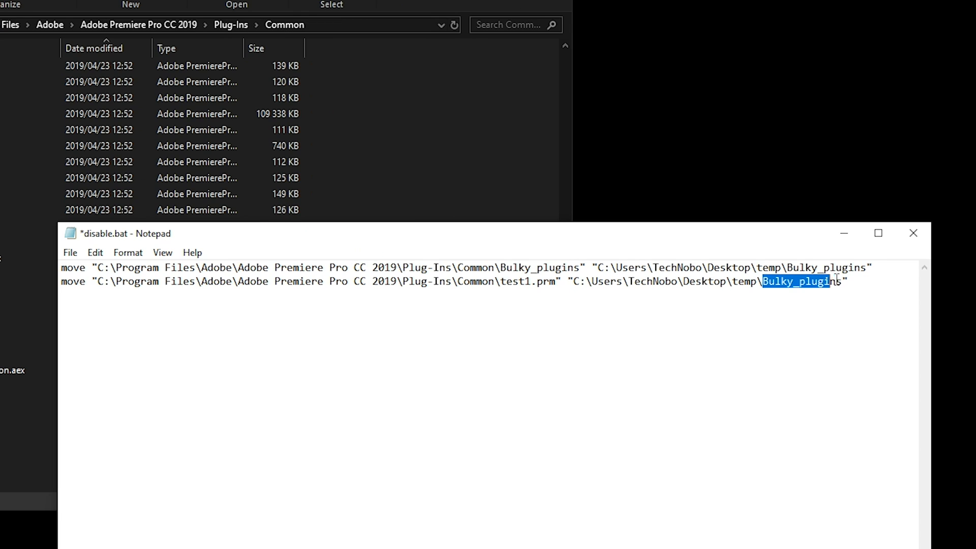
type("test1.prm")
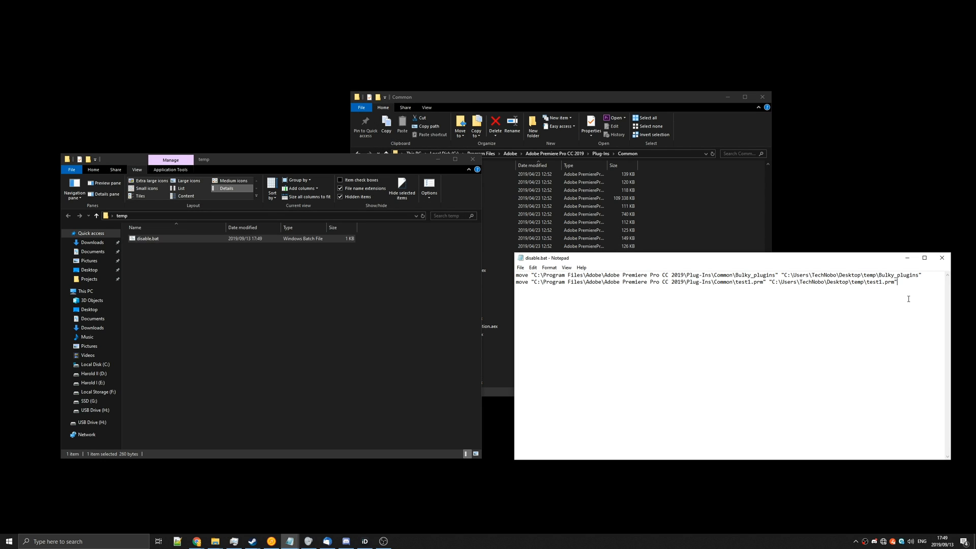
Add a pause line to disable.bat and run it as administrator.
type("pause")
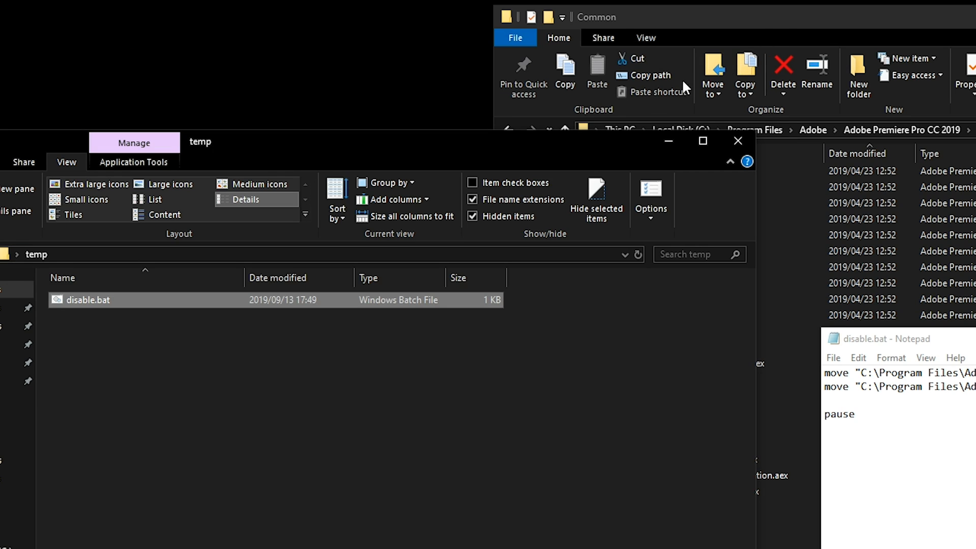
right_click(86, 299)
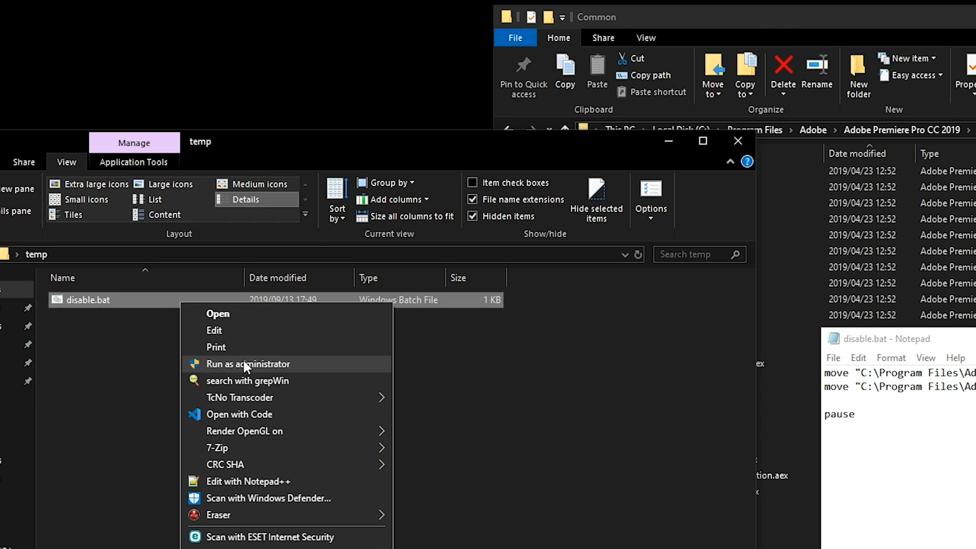
left_click(247, 363)
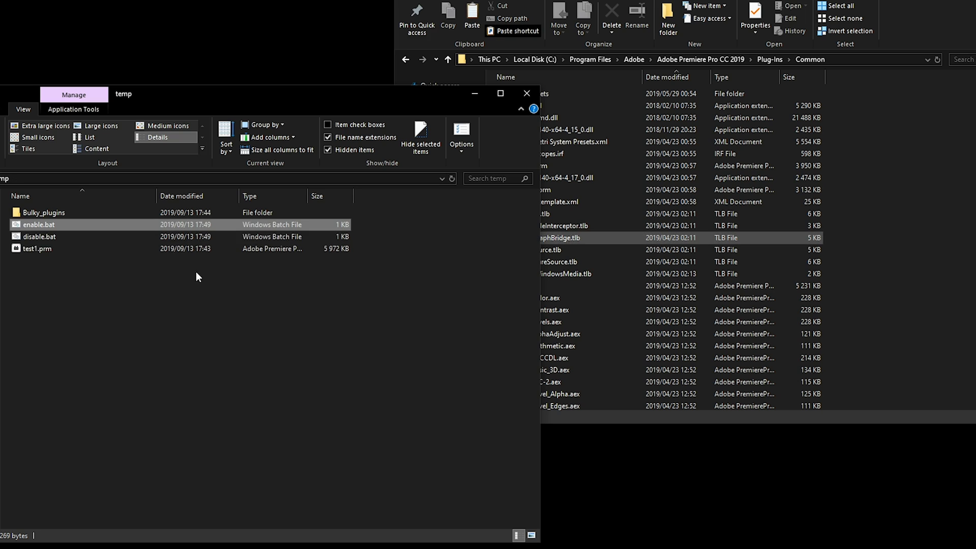
Run enable.bat to move Bulky_plugins and test1.prm back into Premiere's Common folder.
double_click(39, 224)
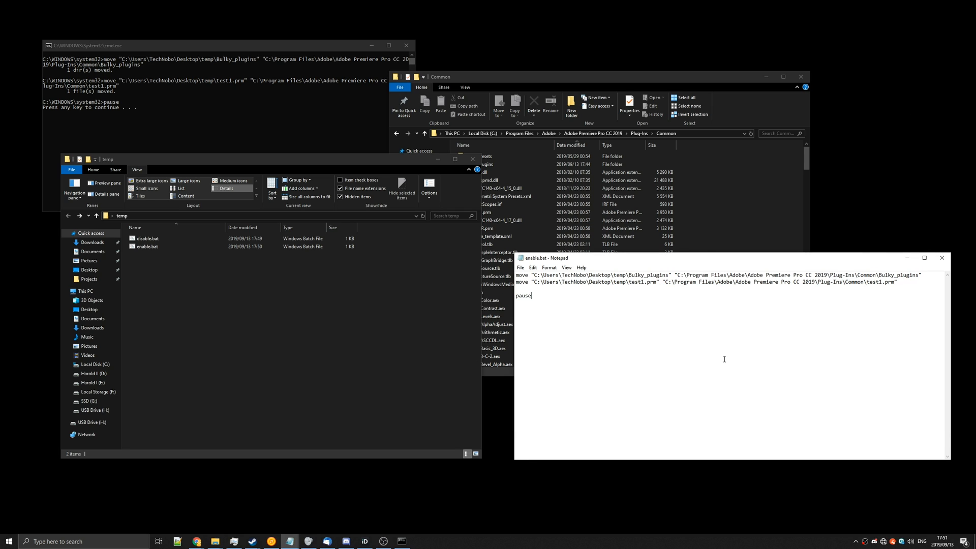
mouse_move(948, 338)
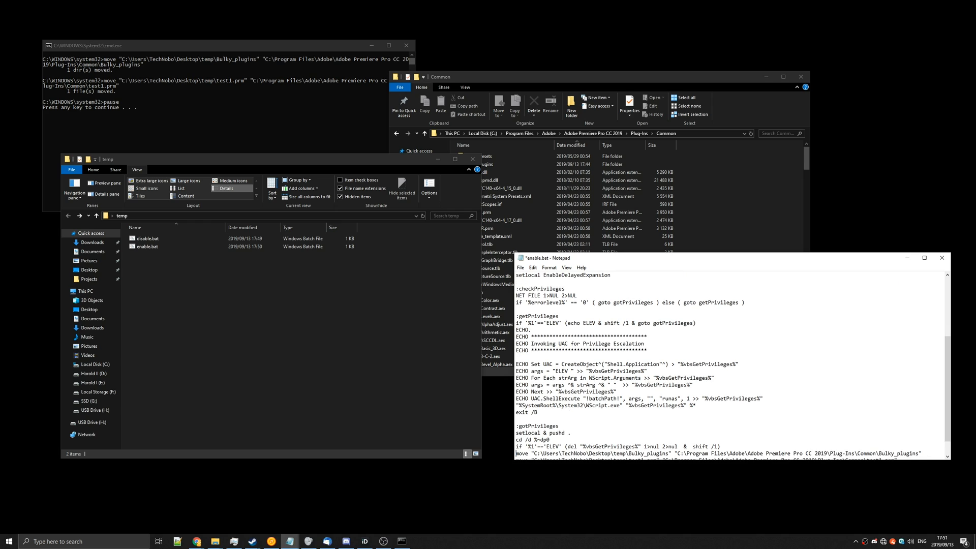
Adjust the blank lines between the elevation header and the move commands in enable.bat.
scroll("down", 3)
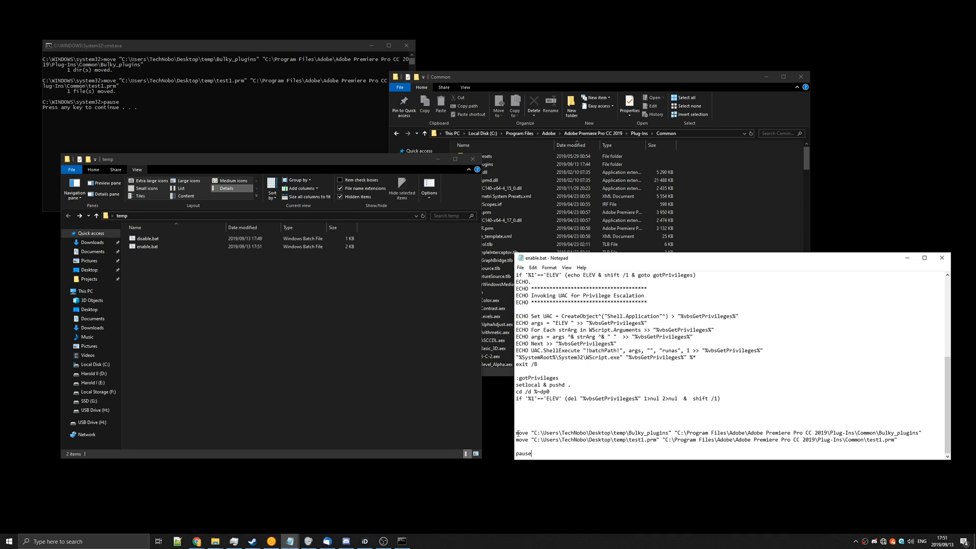
left_click_drag(517, 433, 897, 439)
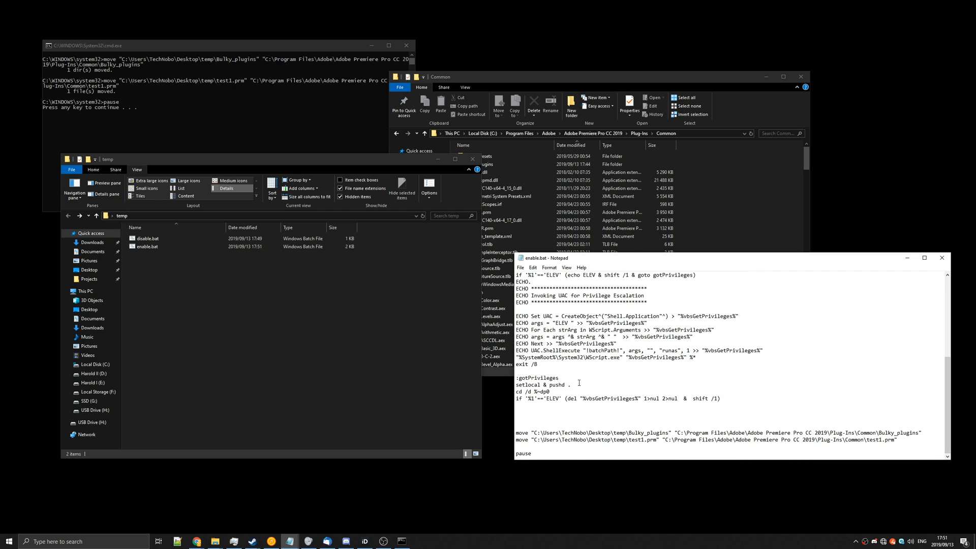
left_click(148, 246)
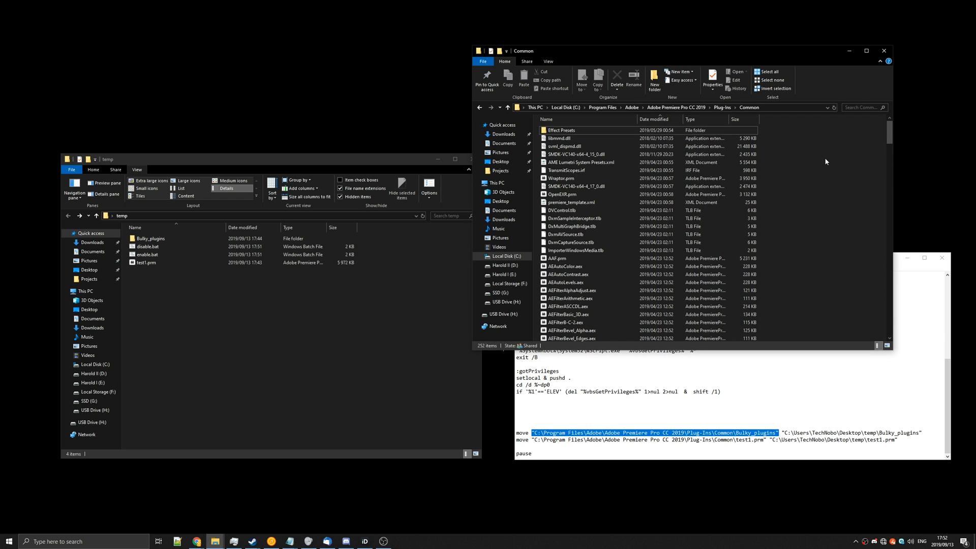
mouse_move(460, 314)
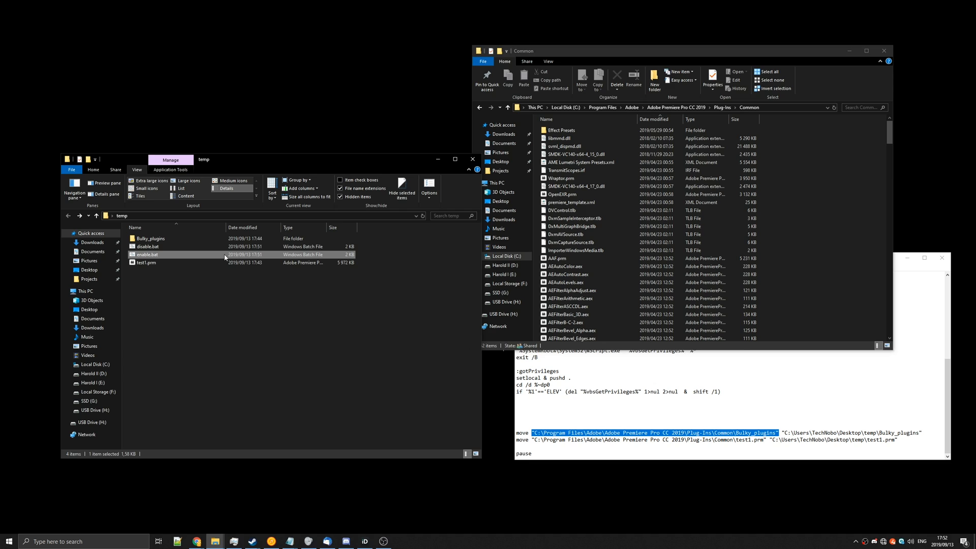
mouse_move(843, 428)
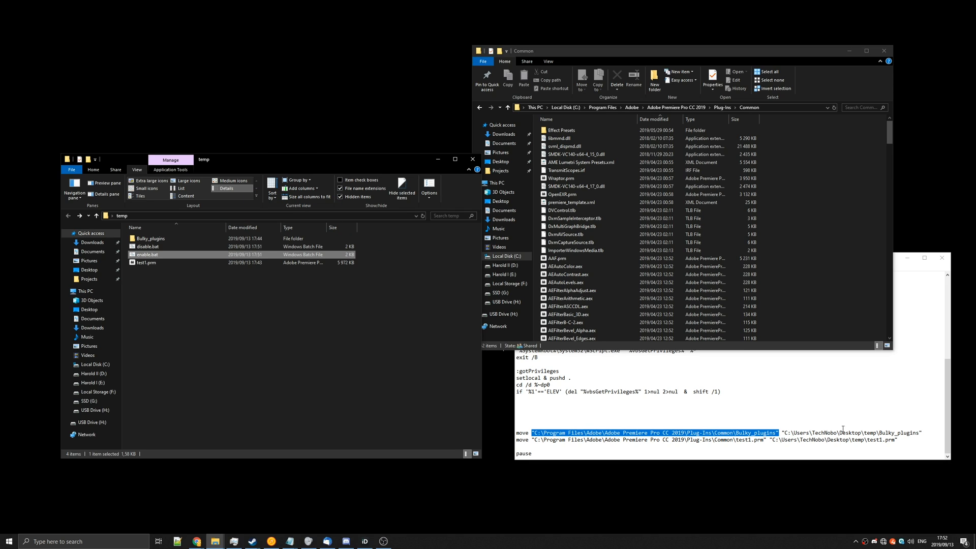